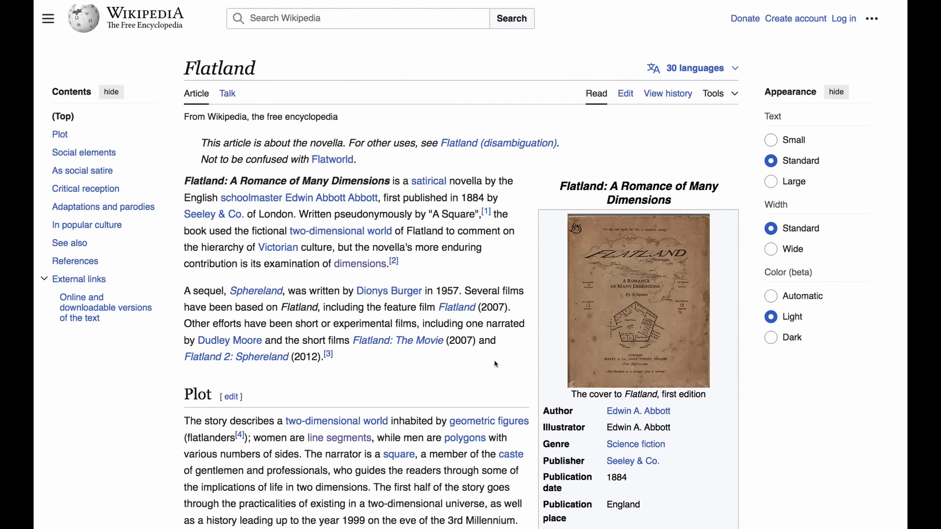
mouse_move(355, 250)
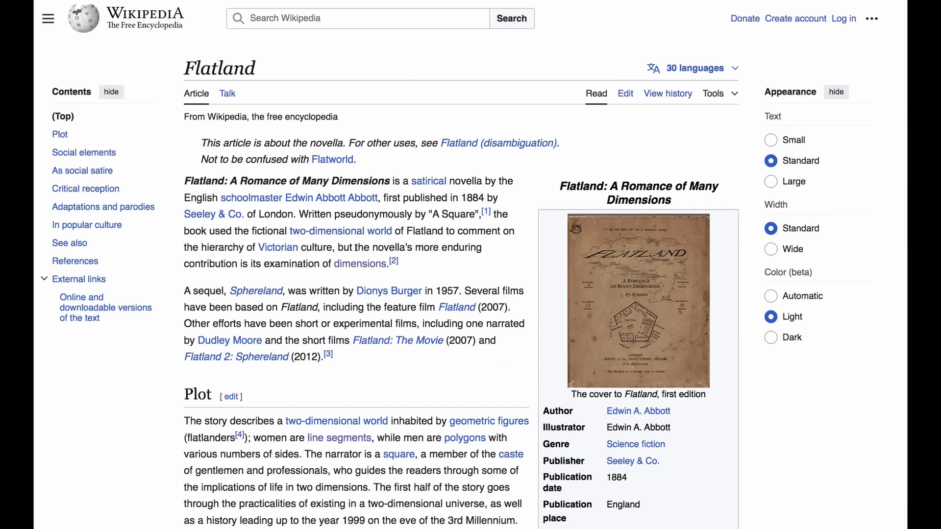
Highlight the Flatland sentence about the novella's enduring examination of dimensions.
drag(353, 247, 389, 264)
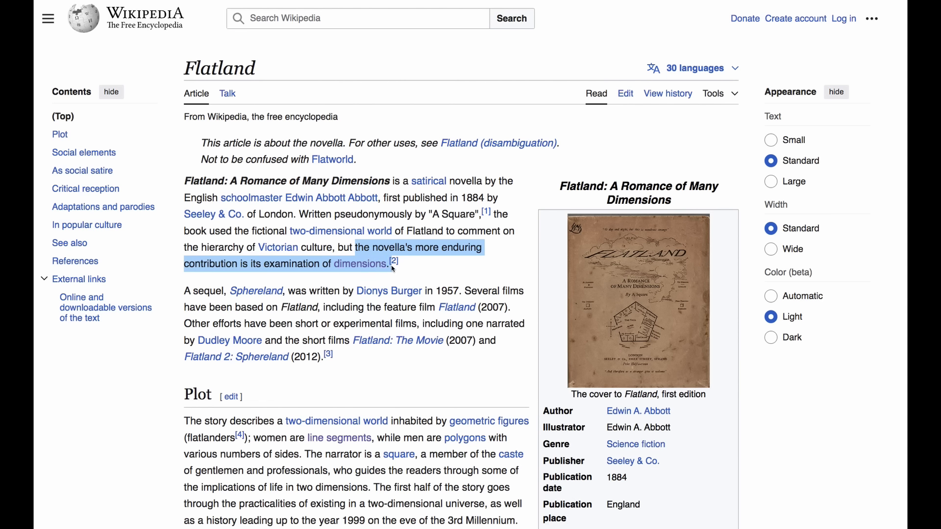
mouse_move(782, 455)
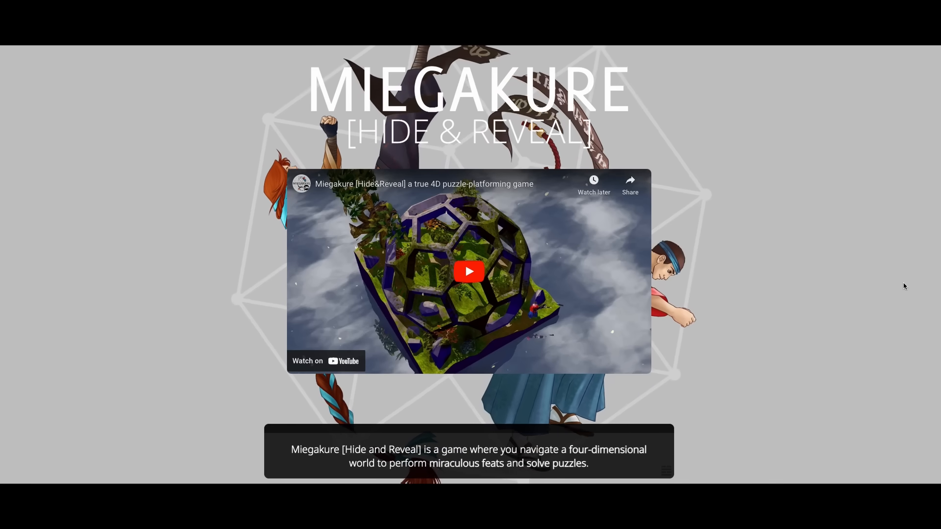
scroll(down, 3)
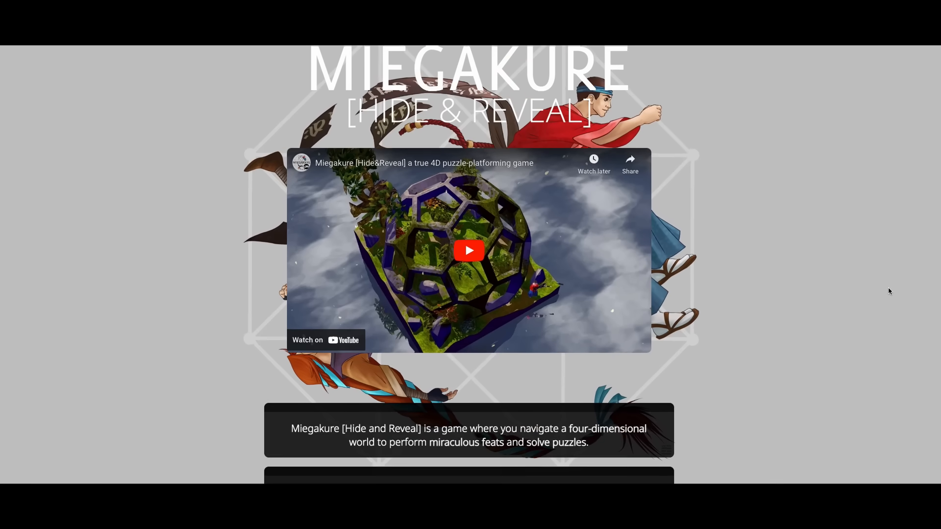
scroll(down, 3)
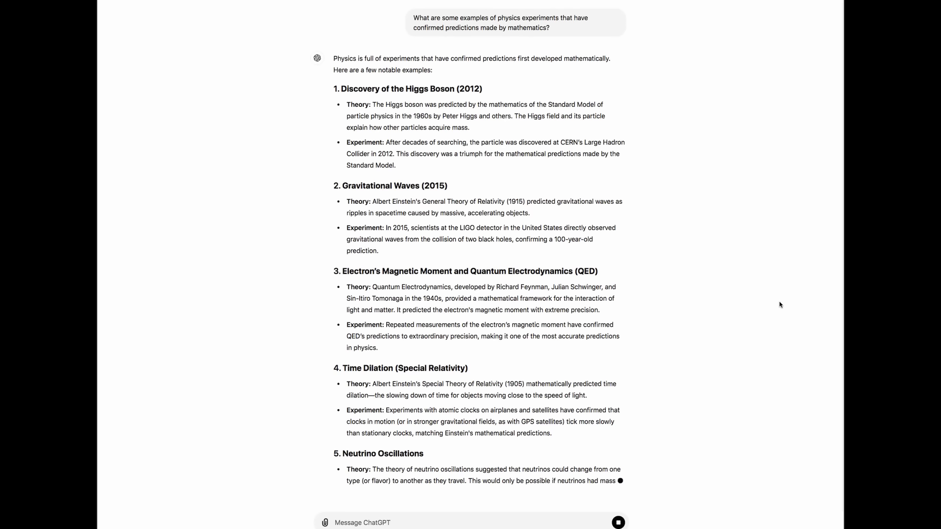
Scroll through ChatGPT's answer down to the Neutrino Oscillations example.
scroll(down, 3)
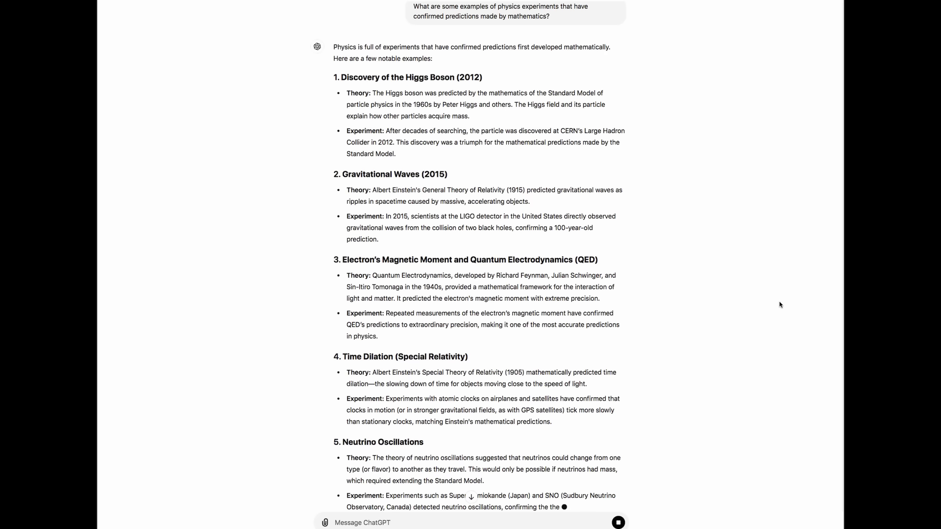
scroll(down, 3)
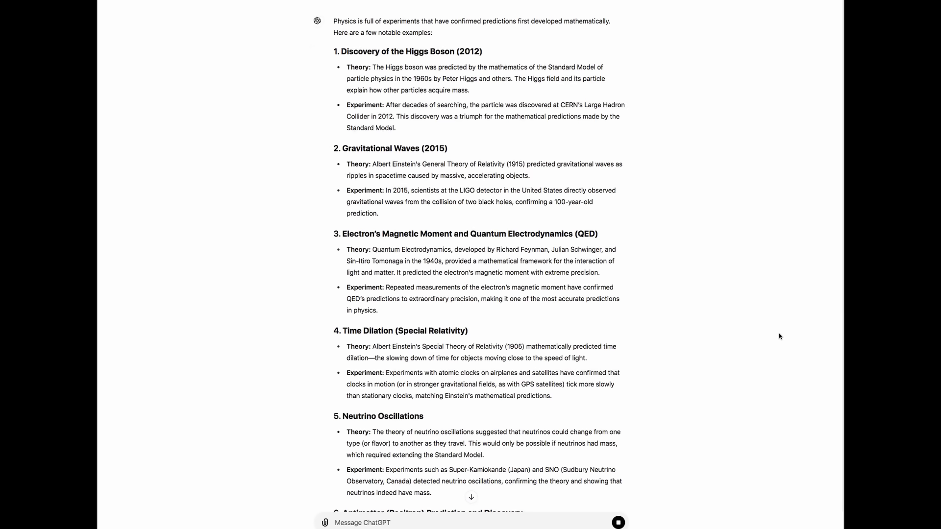
scroll(down, 3)
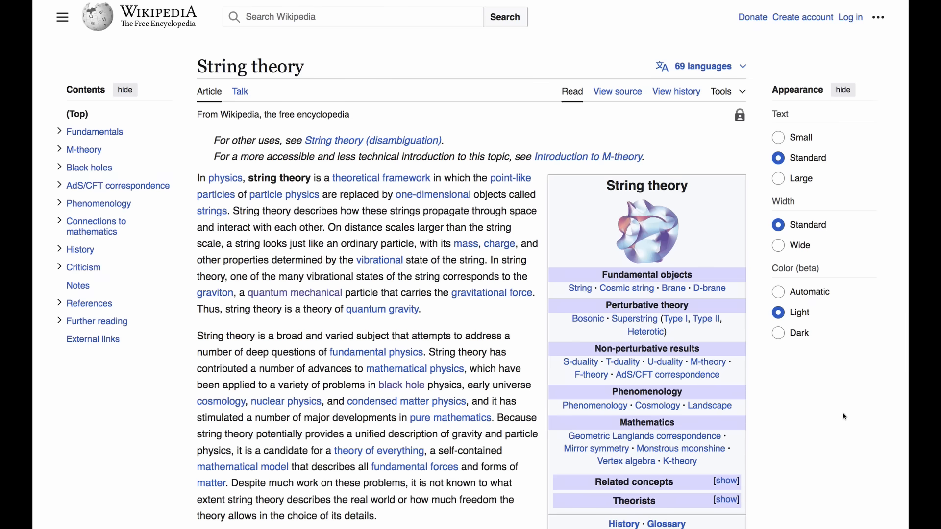
mouse_move(808, 408)
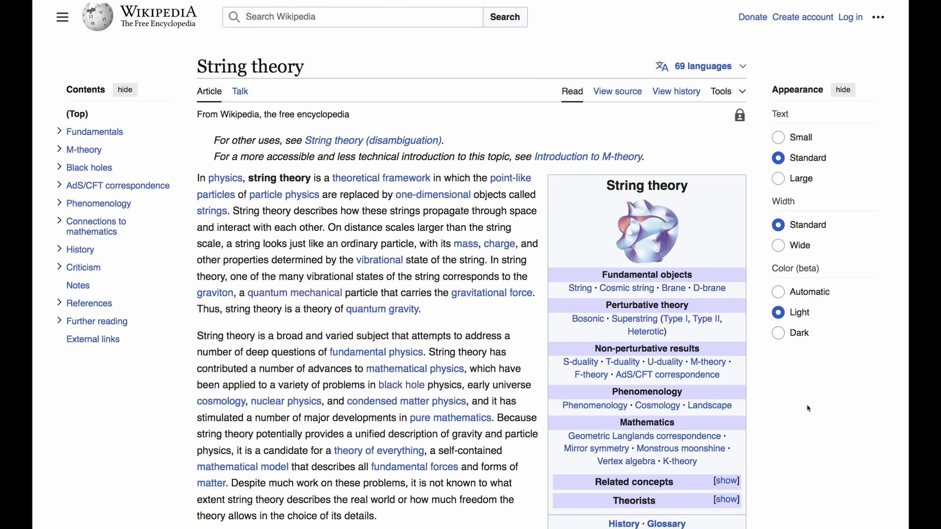
Scroll the String theory article down to the paragraph on the theory's history.
scroll(down, 3)
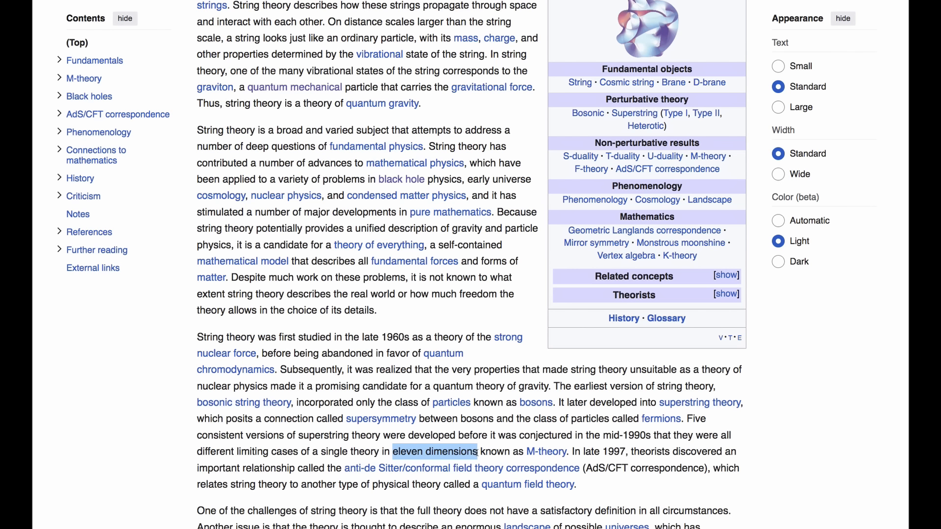
mouse_move(816, 483)
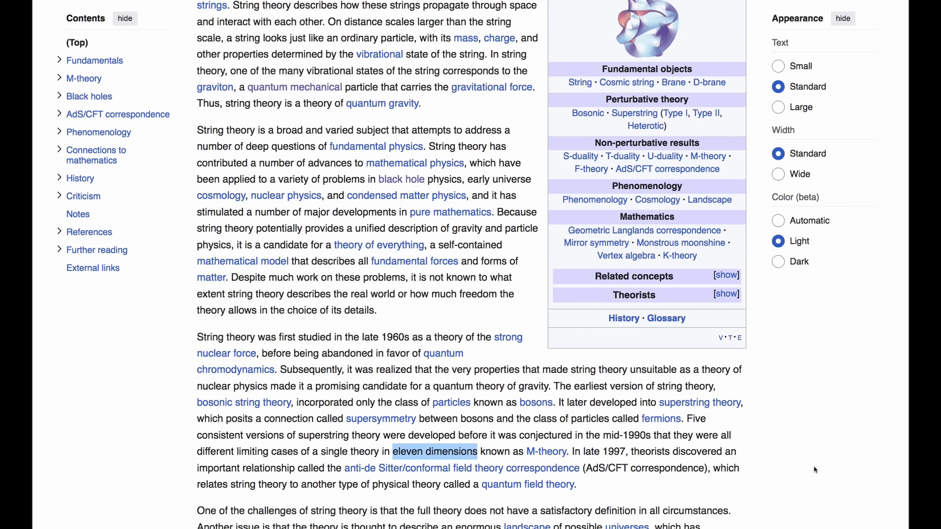